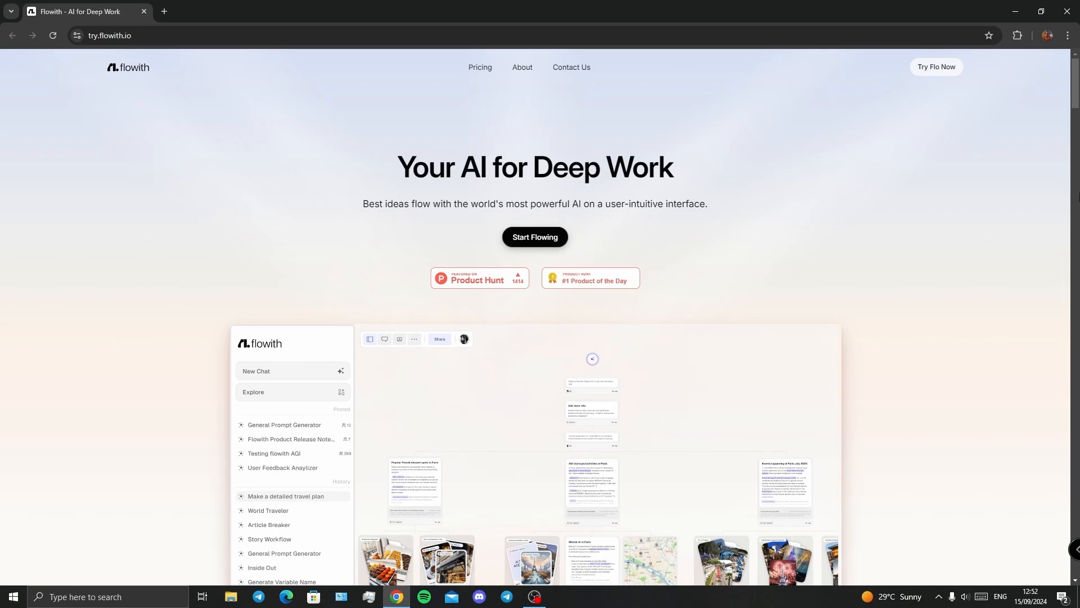
Step: Launch a new blank Flowith chat canvas with Start Flowing
{"action": "left_click", "coordinate": [535, 237]}
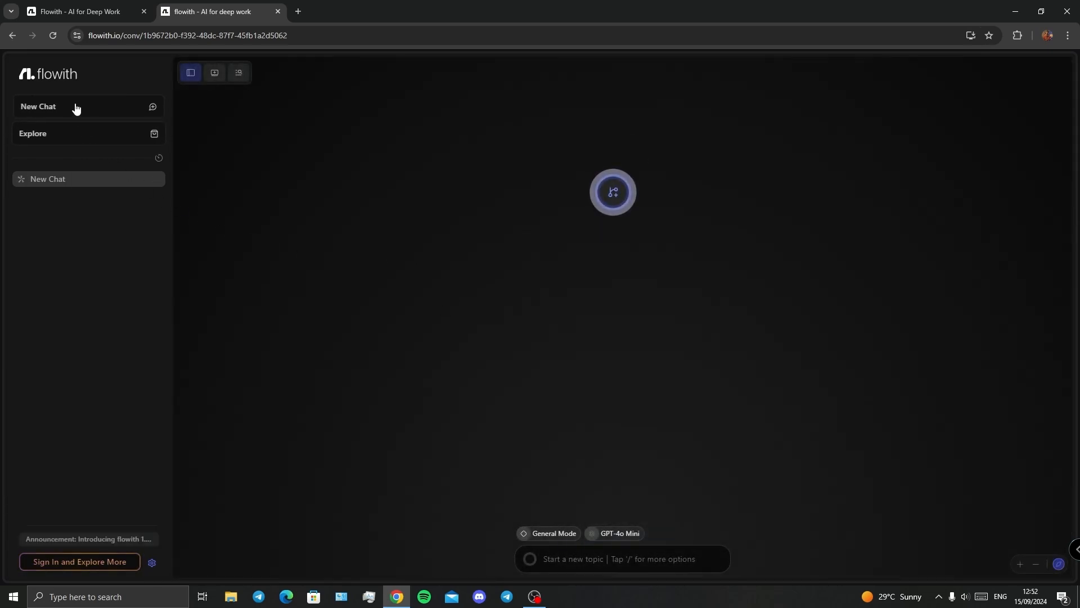
Step: Send the AI the prompt 'Help me make a video about' overcoming a breakup
{"action": "left_click", "coordinate": [611, 192]}
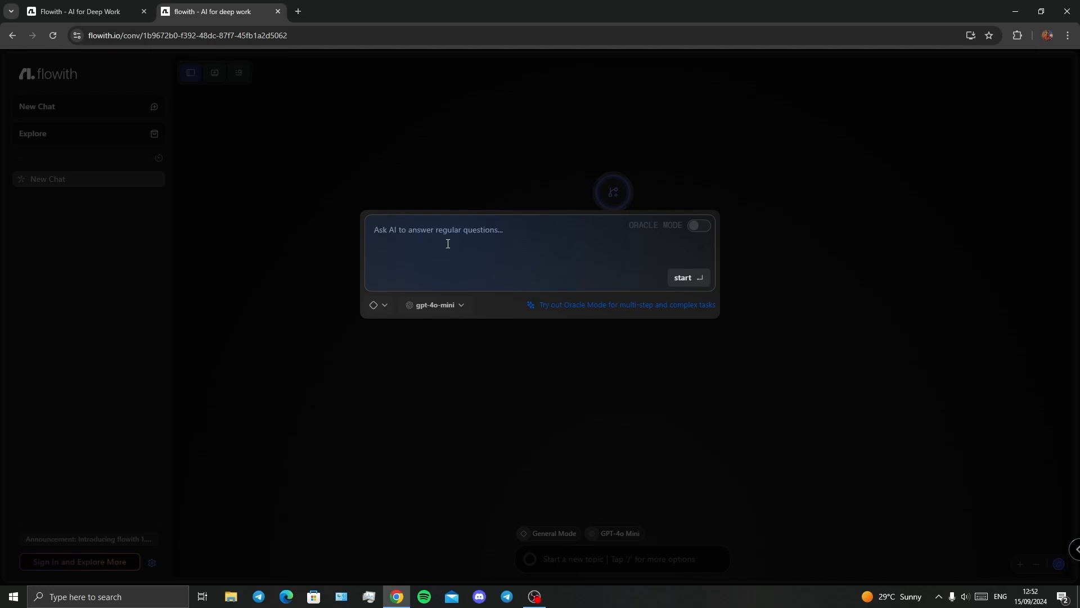
{"action": "type", "text": "Help me m"}
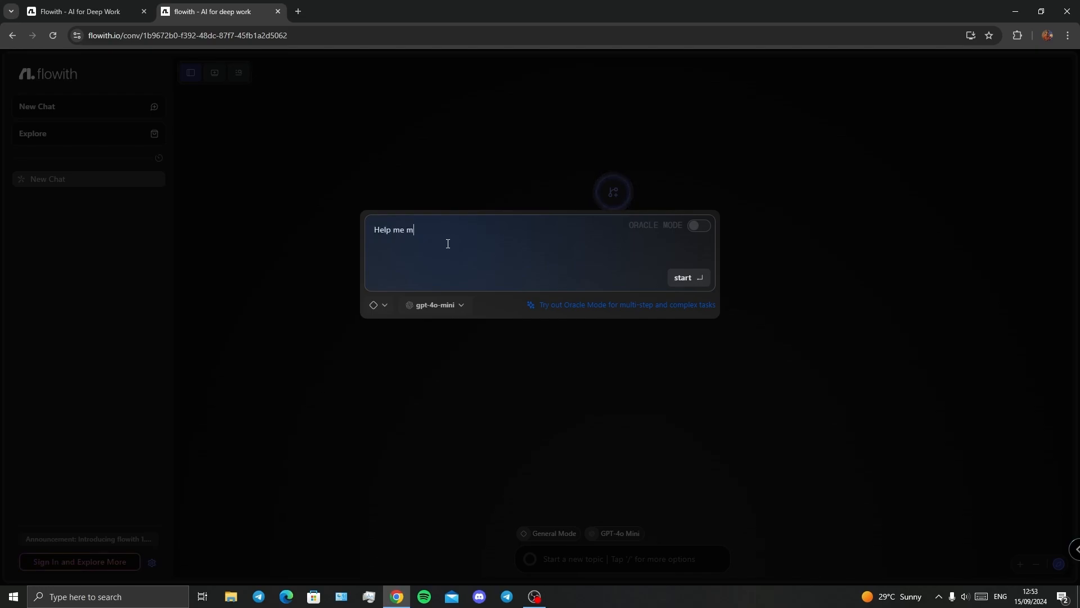
{"action": "type", "text": "ake a video about how to overcome a breakup"}
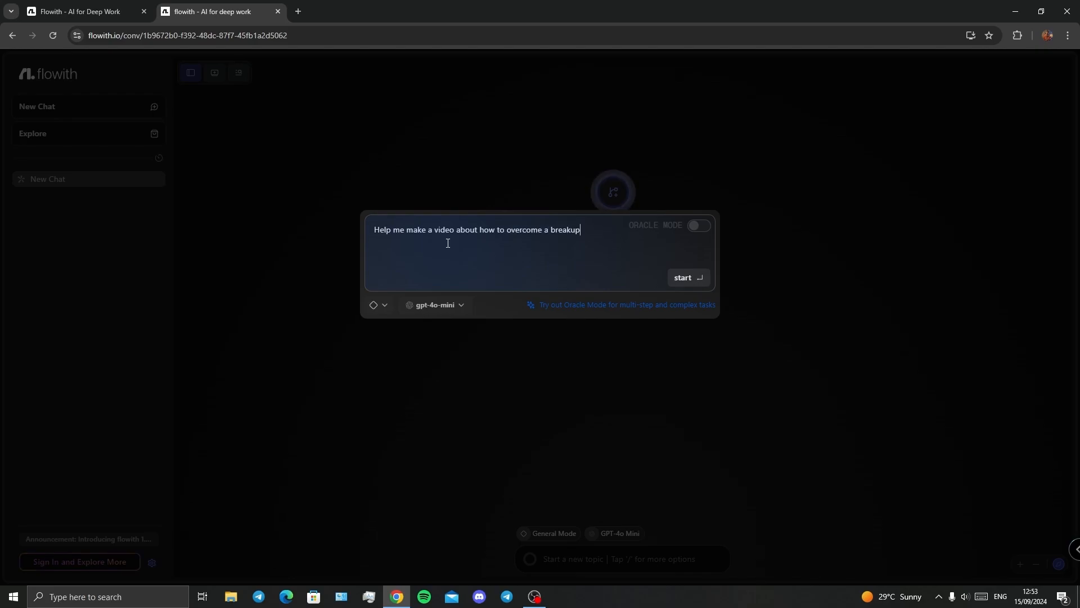
{"action": "left_click", "coordinate": [681, 277]}
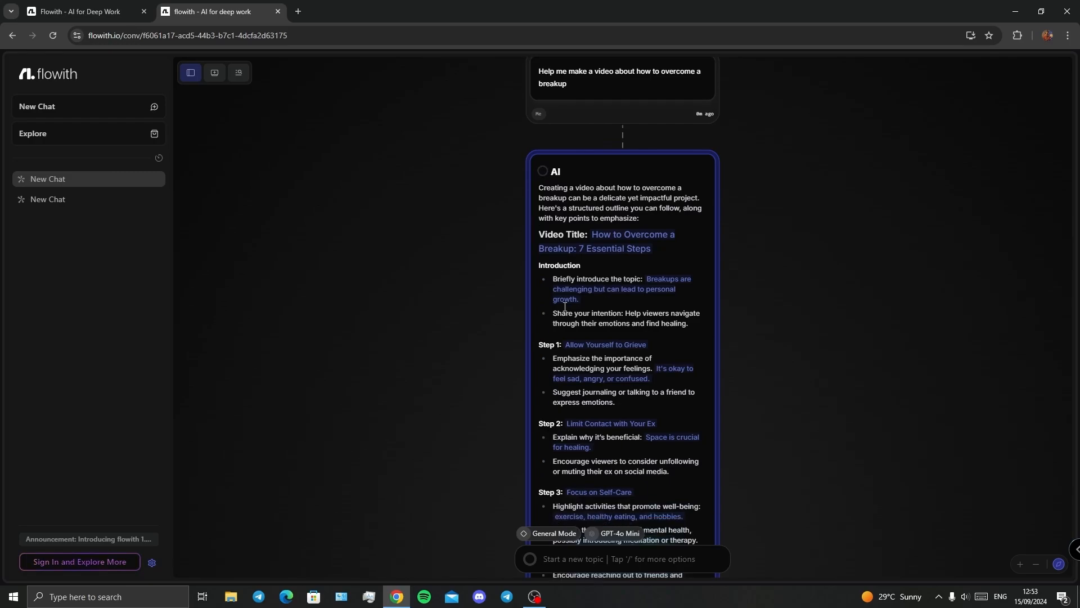
{"action": "mouse_move", "coordinate": [657, 295]}
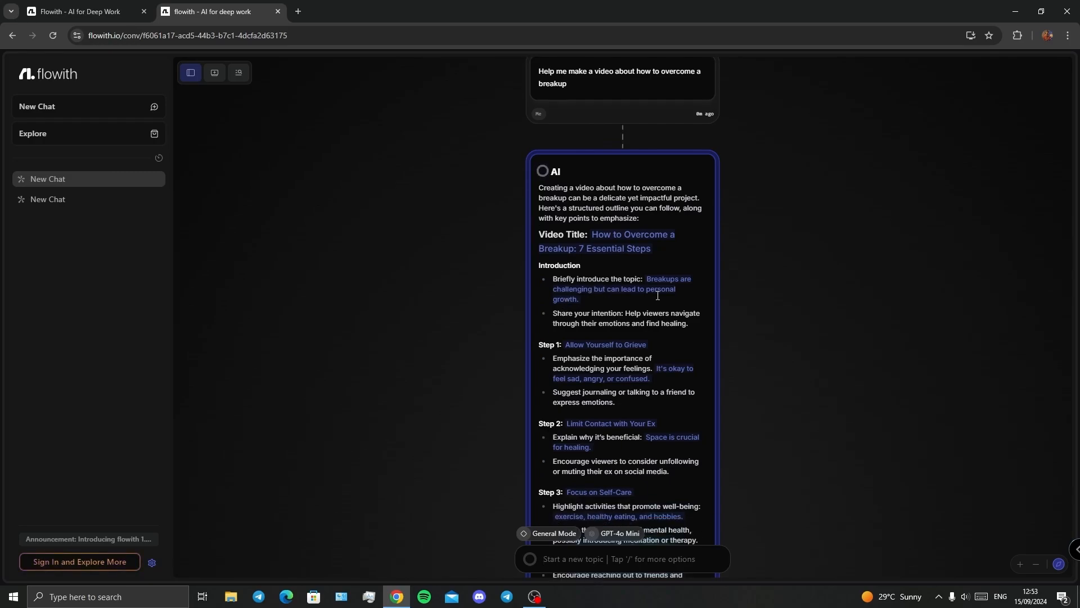
{"action": "mouse_move", "coordinate": [651, 320]}
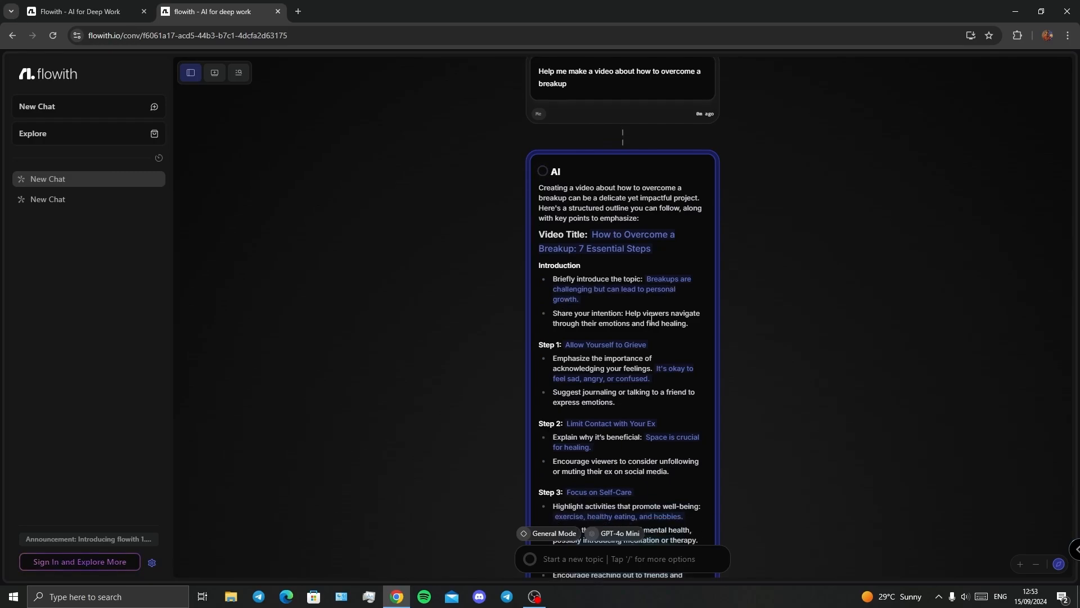
Step: Scroll through the seven-step outline down to the Tips for Filming section
{"action": "scroll", "scroll_direction": "down", "scroll_amount": 3}
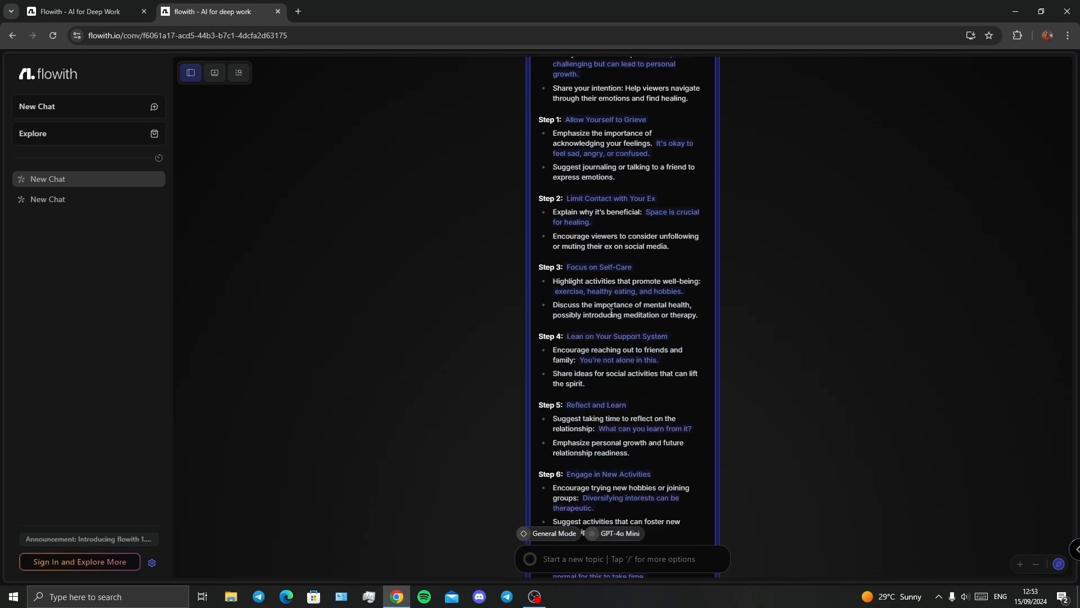
{"action": "scroll", "scroll_direction": "down", "scroll_amount": 3}
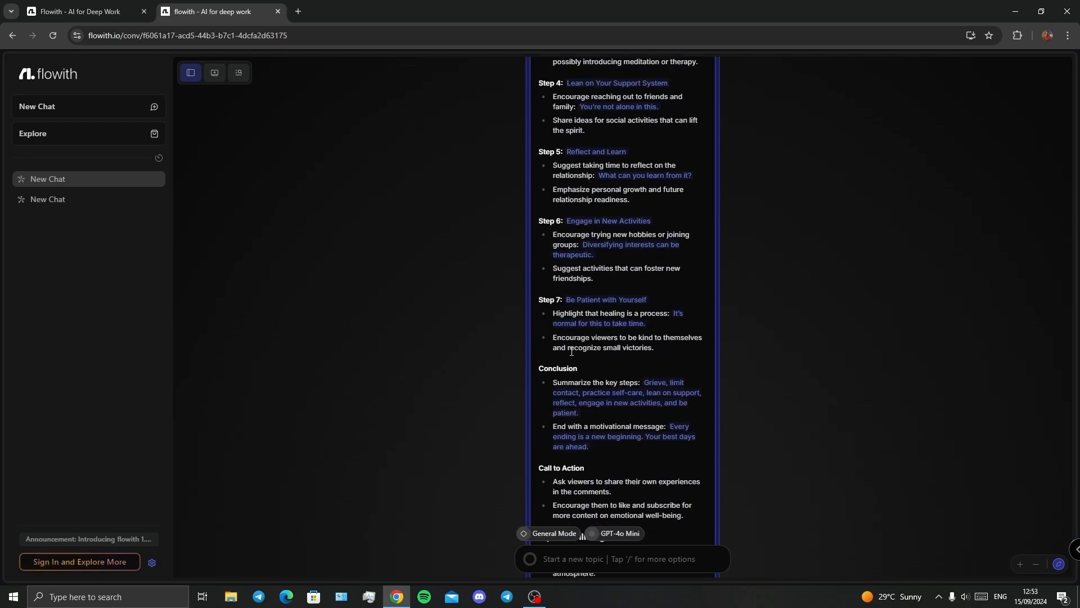
{"action": "scroll", "scroll_direction": "down", "scroll_amount": 3}
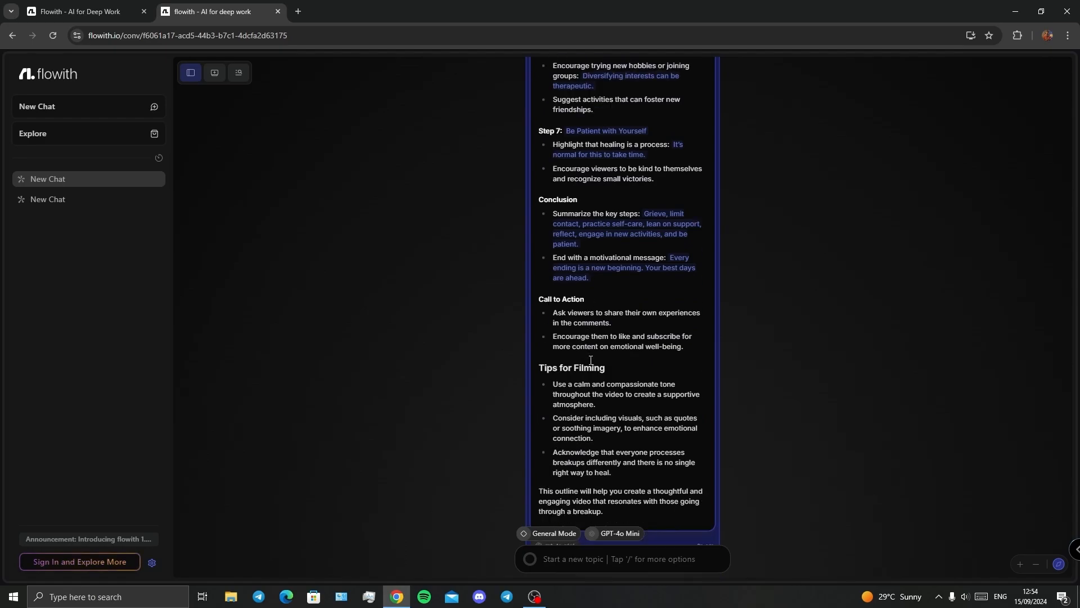
{"action": "scroll", "scroll_direction": "up", "scroll_amount": 3}
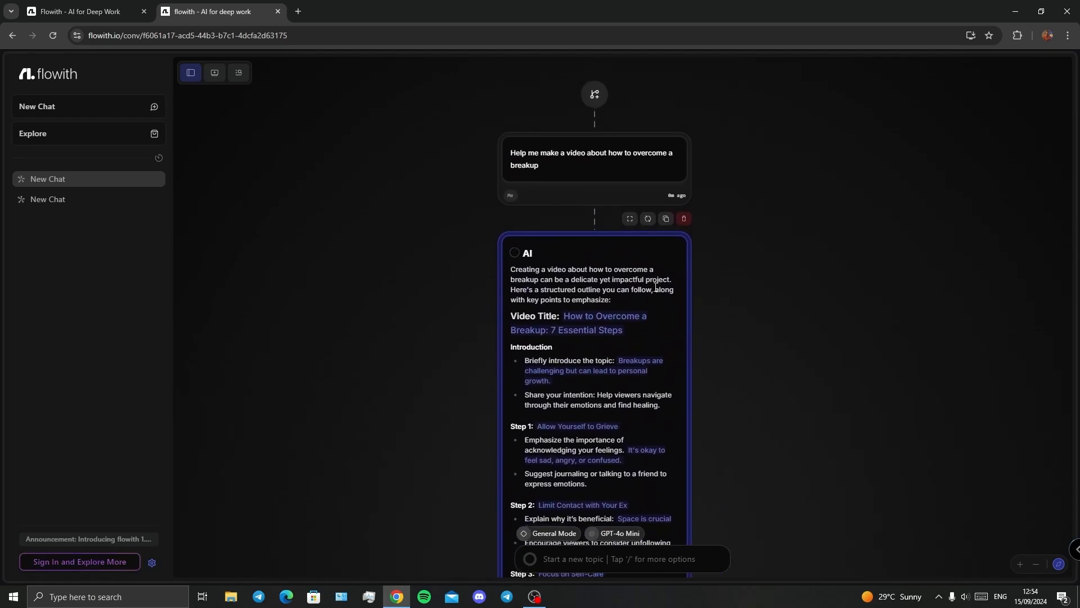
{"action": "mouse_move", "coordinate": [647, 219]}
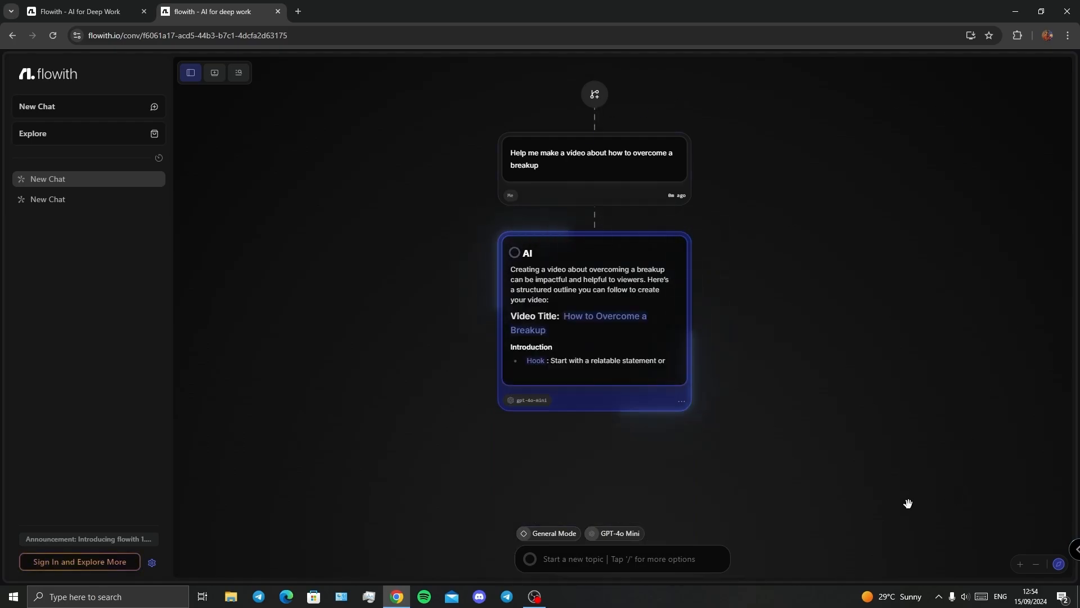
Step: View the regenerated segment-based outline, then go to the Explore recipes page
{"action": "left_click", "coordinate": [628, 219]}
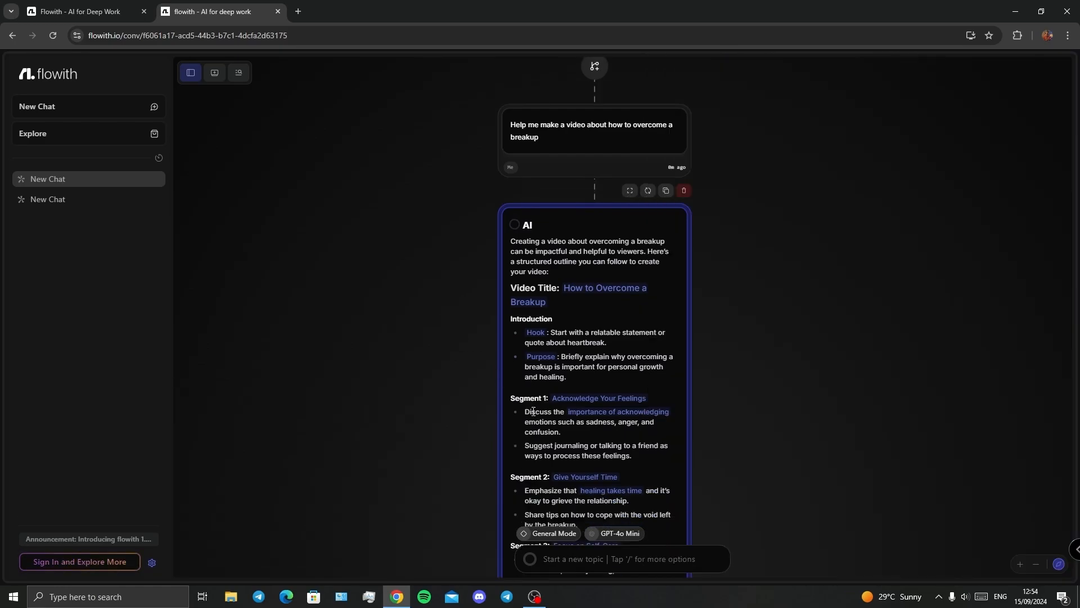
{"action": "left_click", "coordinate": [33, 134]}
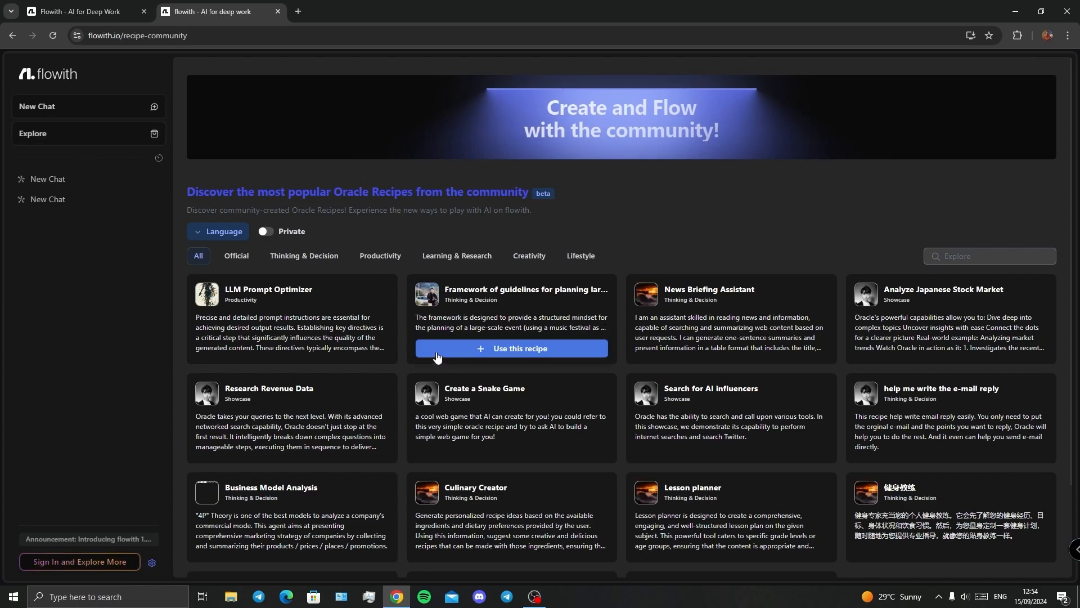
Step: Browse the Oracle Recipes cards and filter them to the four Official recipes
{"action": "scroll", "scroll_direction": "down", "scroll_amount": 3}
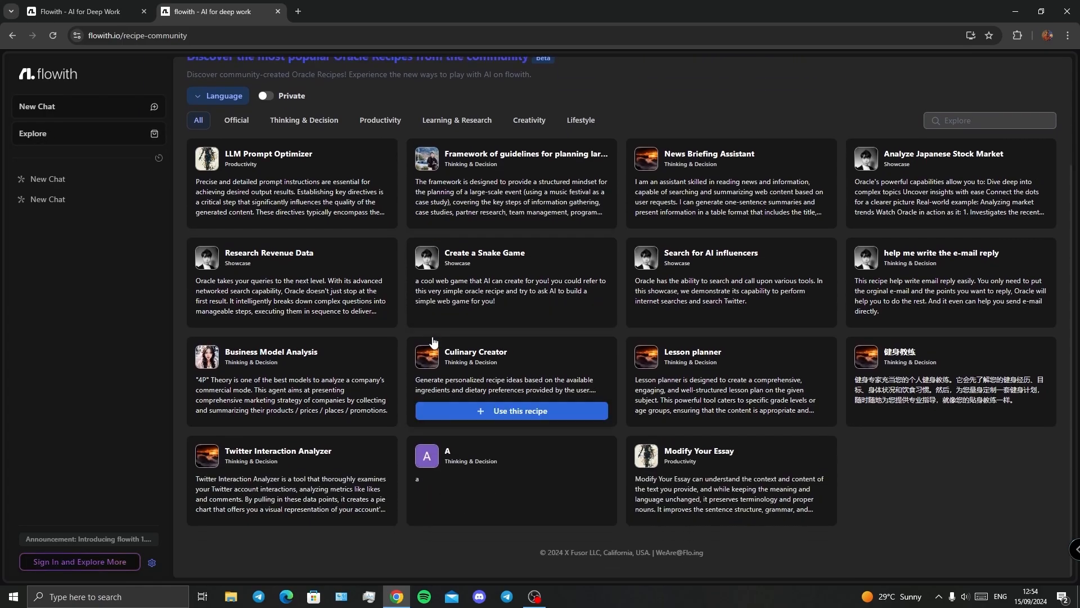
{"action": "scroll", "scroll_direction": "up", "scroll_amount": 3}
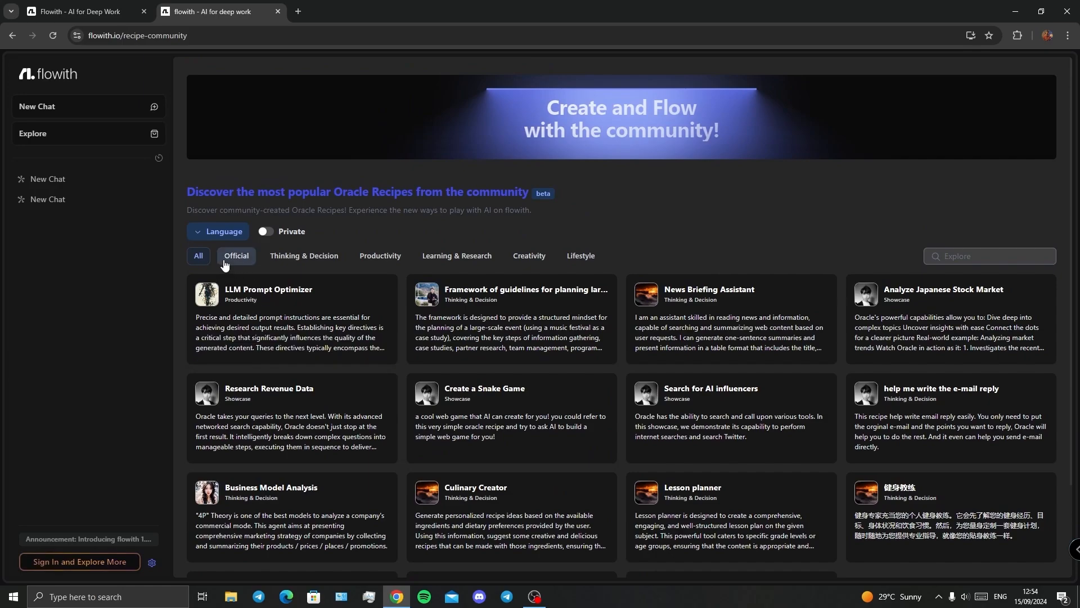
{"action": "left_click", "coordinate": [198, 256]}
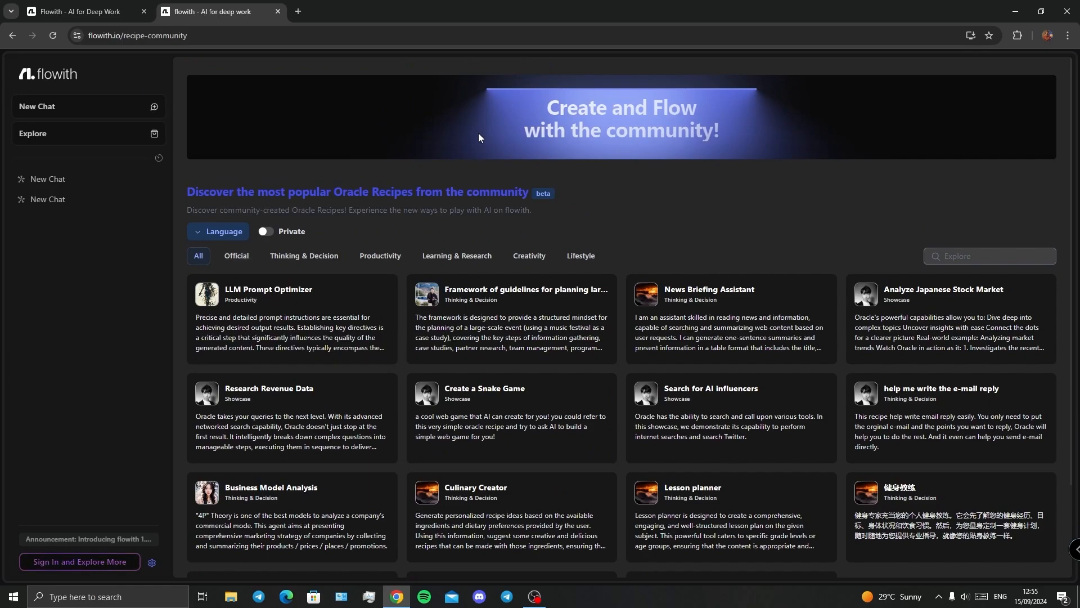
{"action": "left_click", "coordinate": [236, 258]}
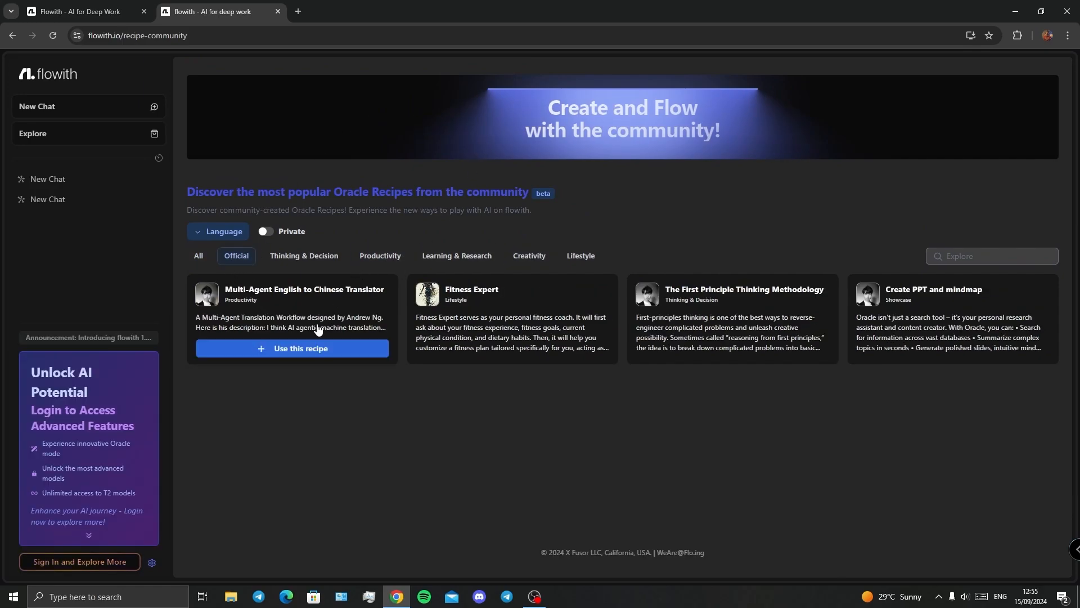